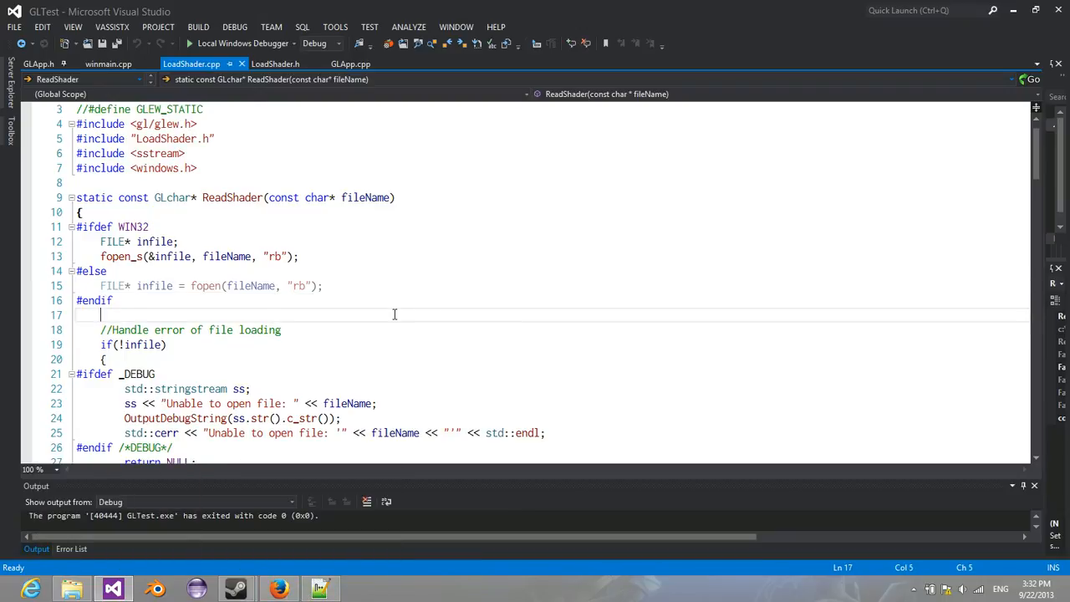
mouse_move(325, 323)
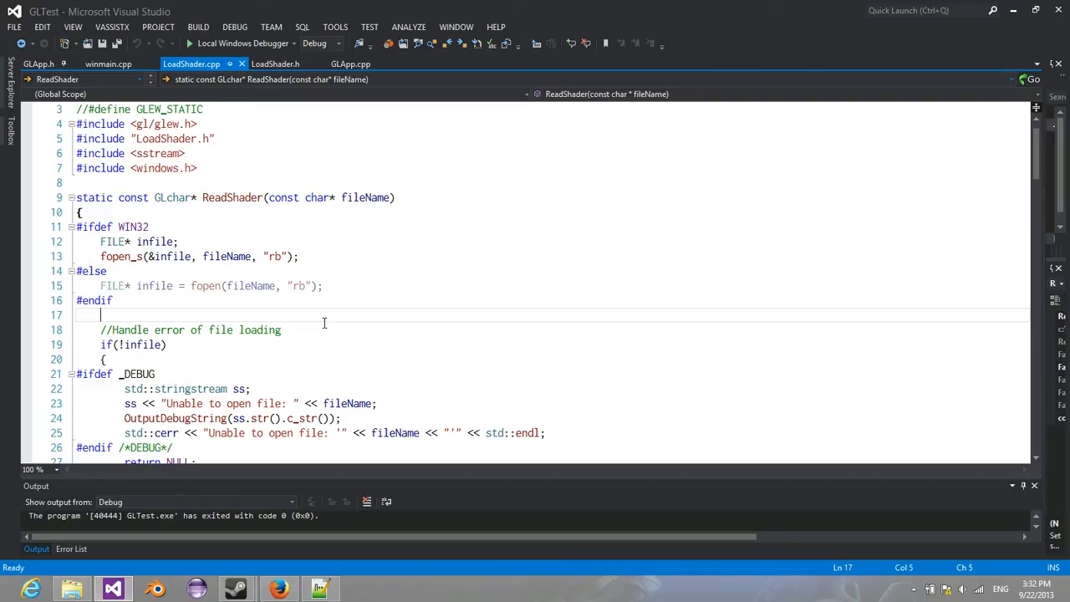
mouse_move(355, 297)
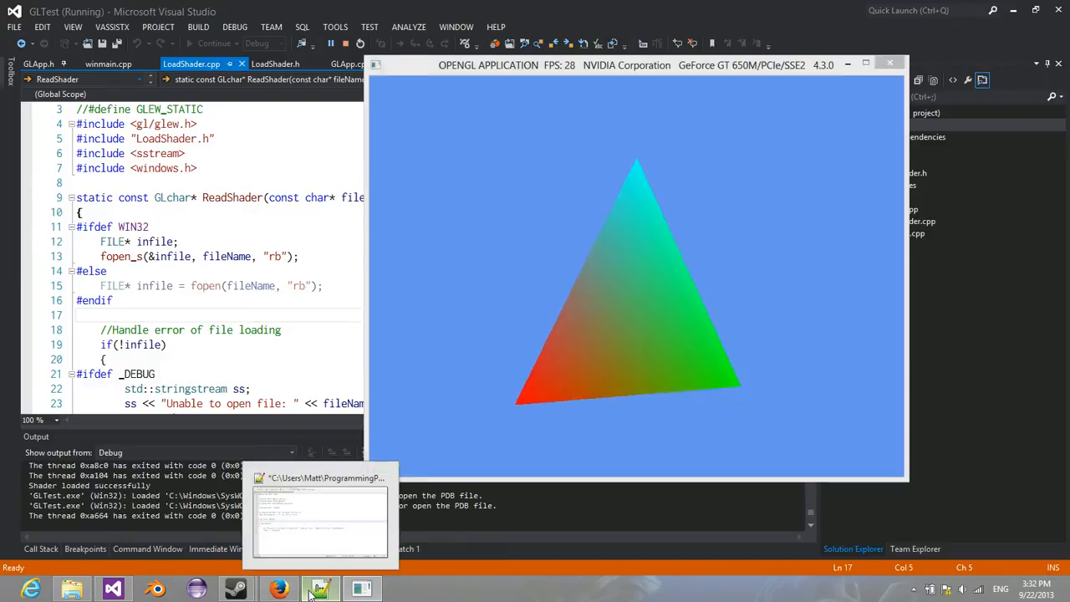
Break gl_Position before '* (world_matrix' and delete the offset uniform line in Notepad++
click(320, 589)
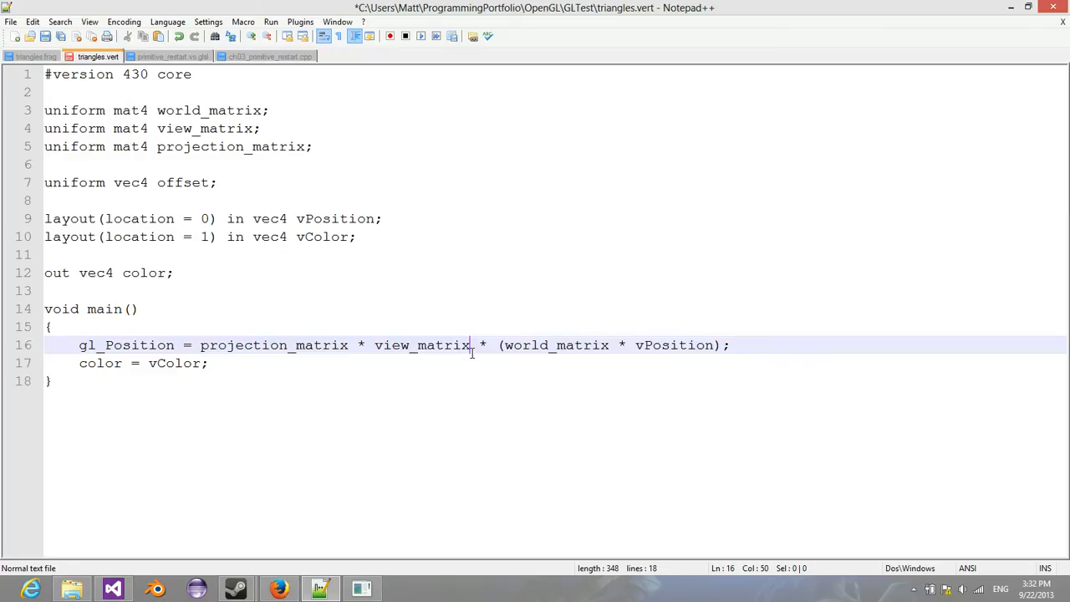
key(Enter)
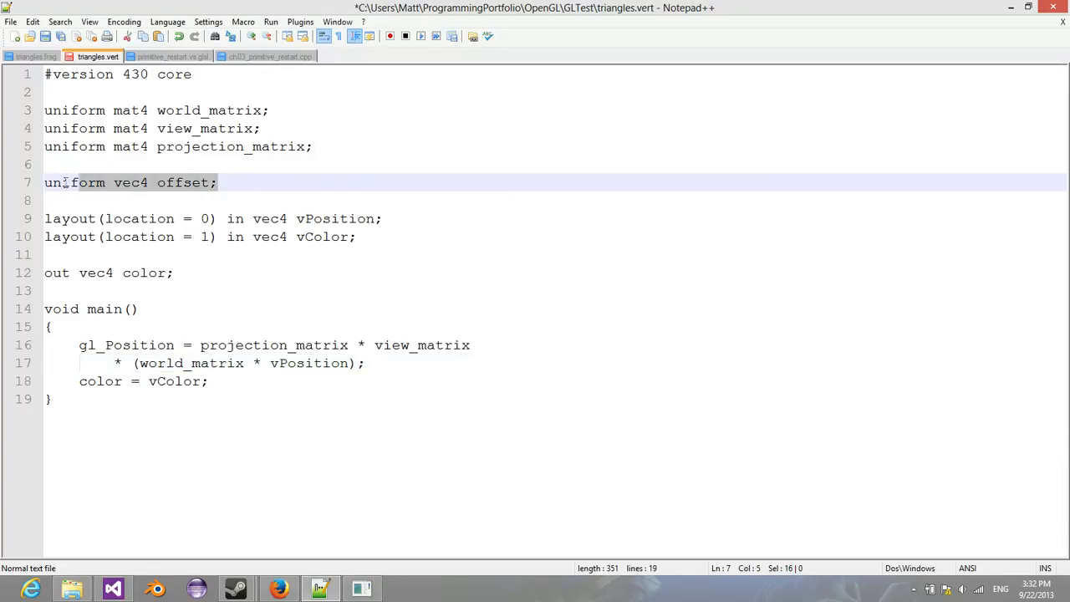
key(Delete)
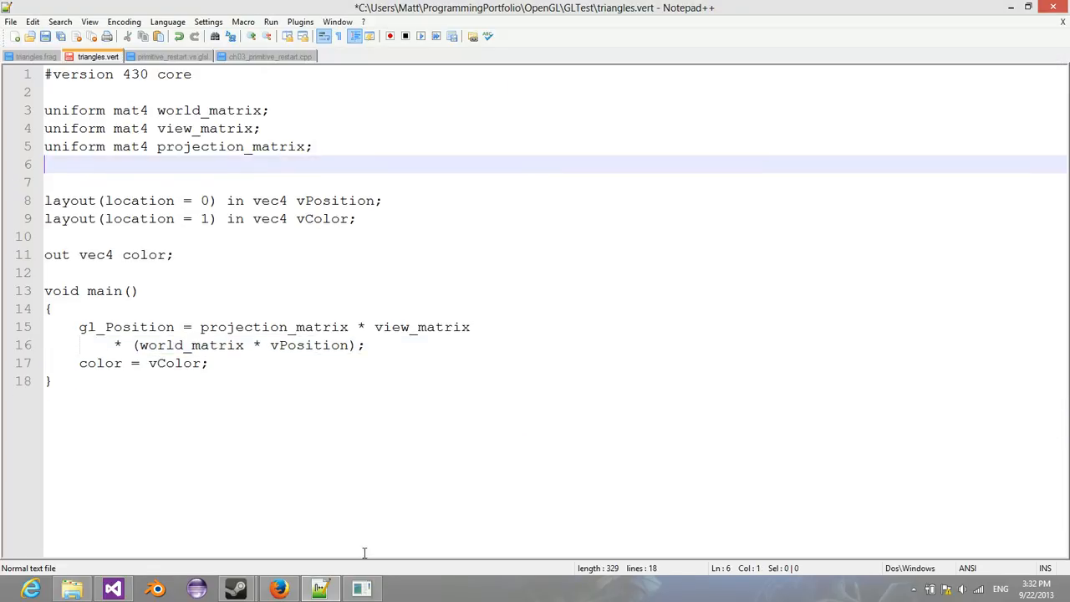
View triangles.frag, return to triangles.vert, and bring the rotated gradient triangle window forward
click(36, 56)
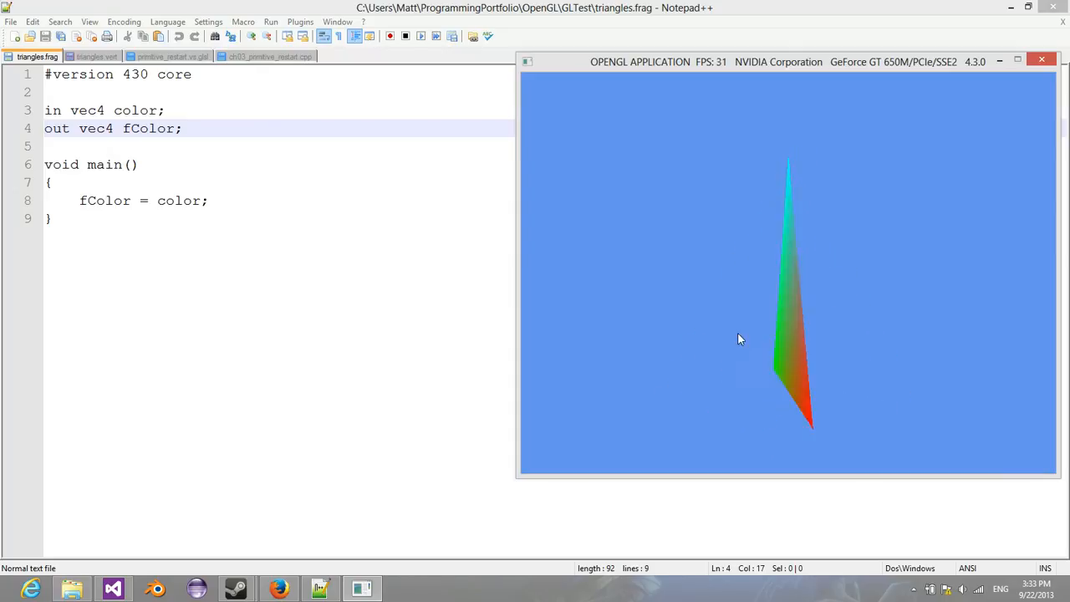
click(98, 56)
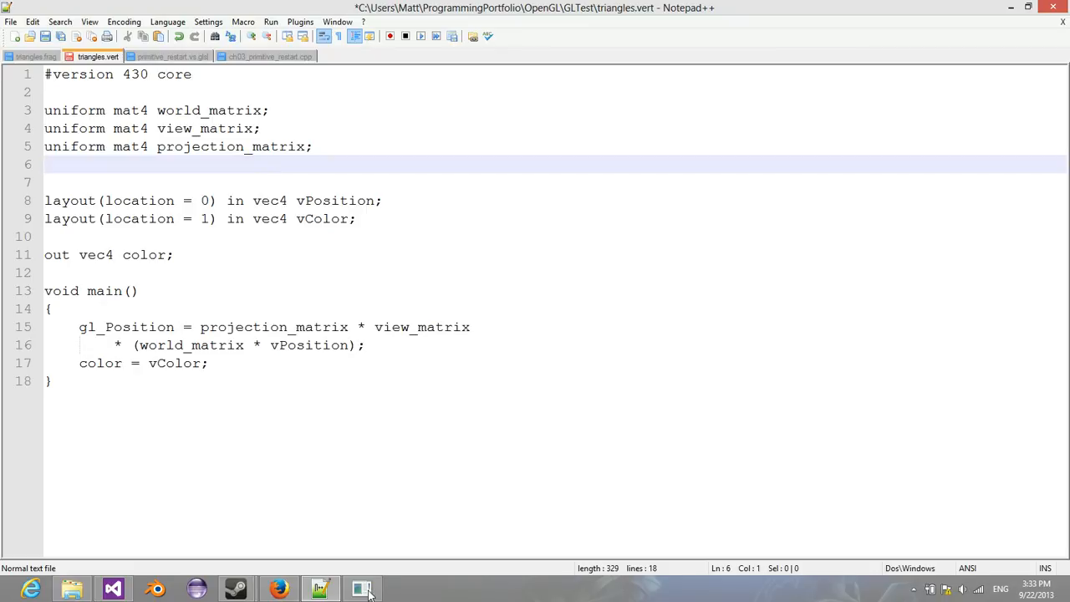
click(362, 589)
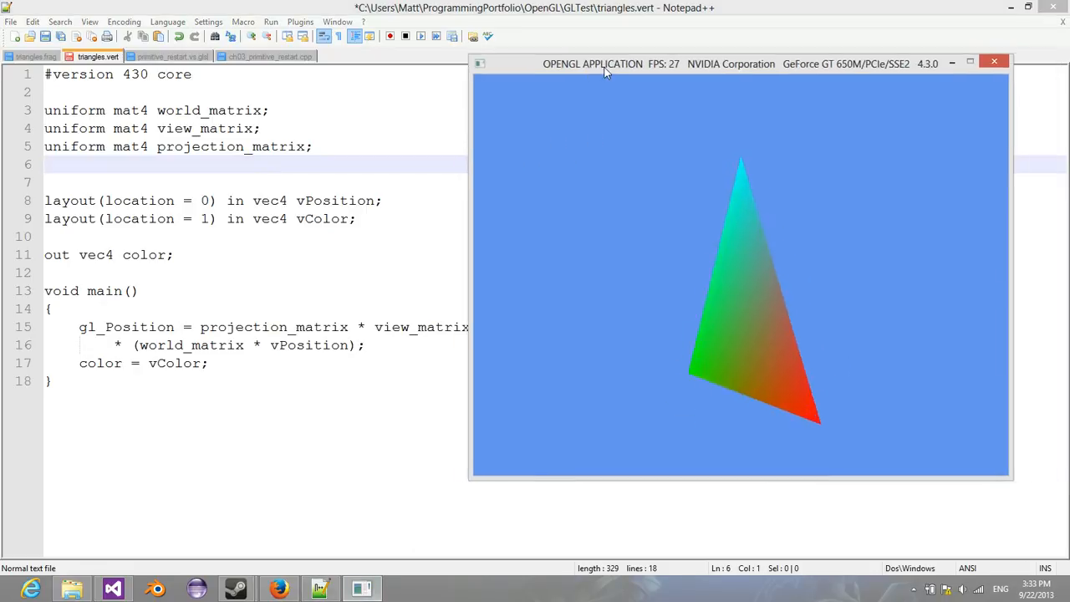